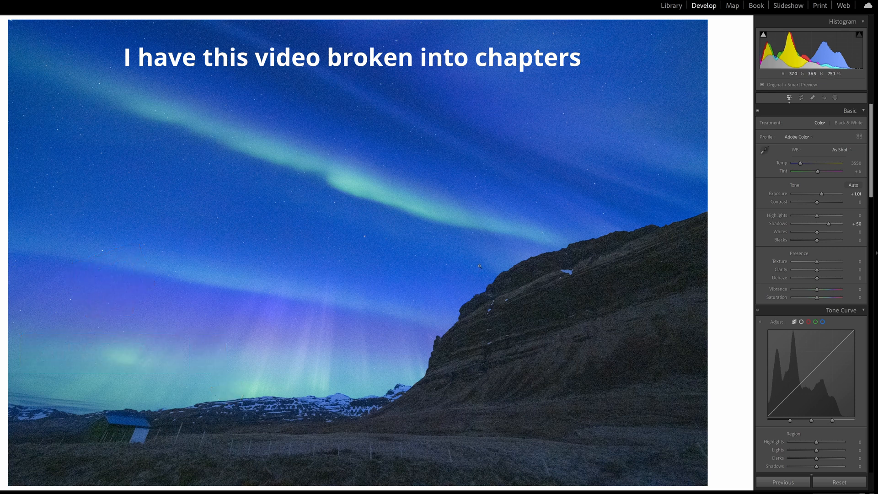
mouse_move(467, 297)
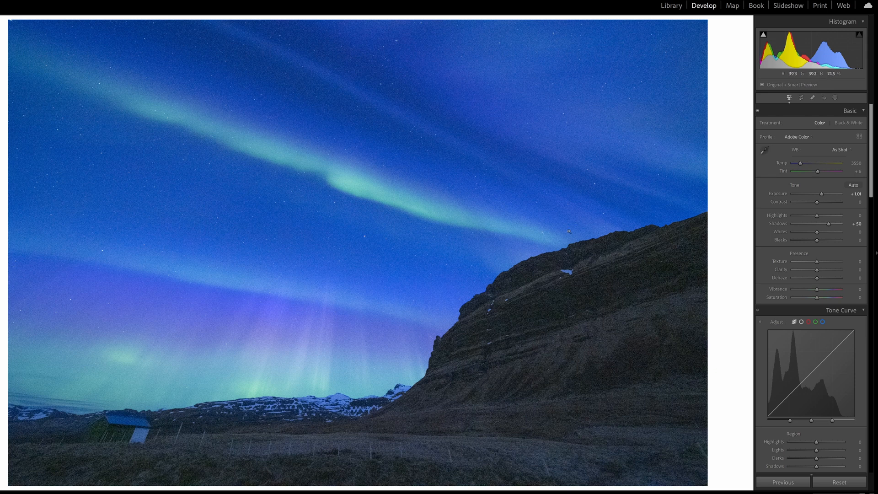
mouse_move(347, 274)
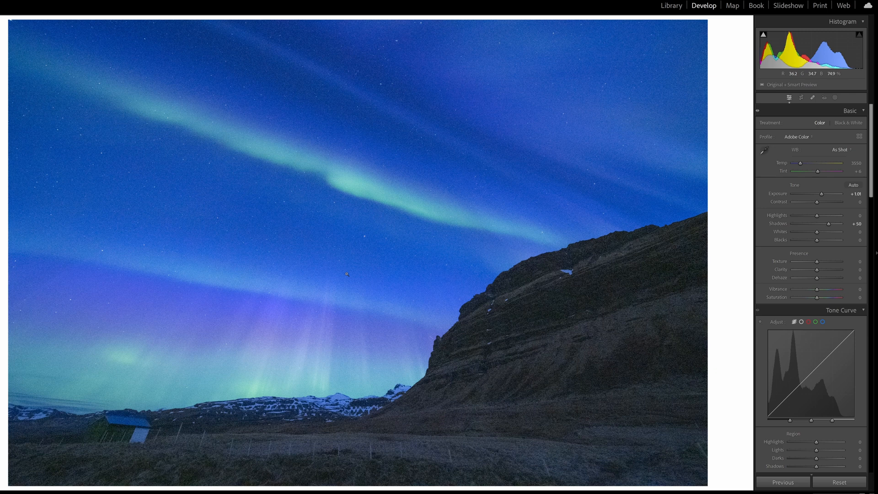
Step: Bring up Lightroom's AI Denoise preview for the aurora photo
scroll("down", 3)
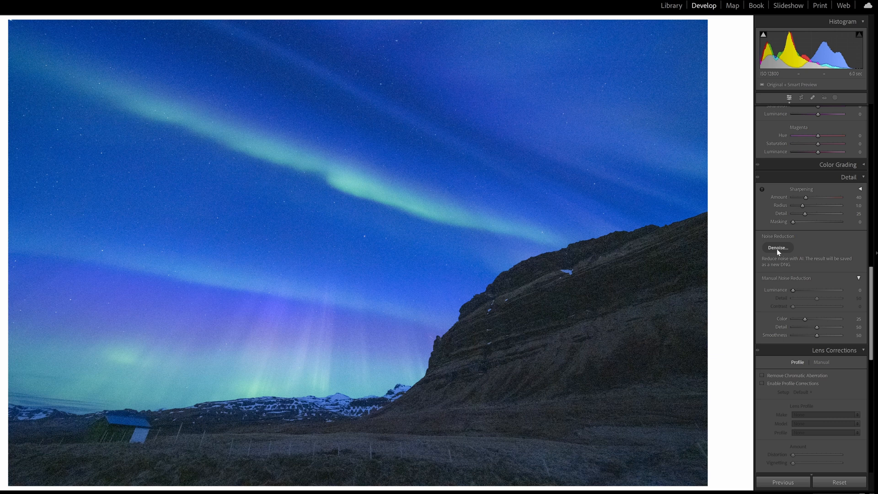
left_click(777, 247)
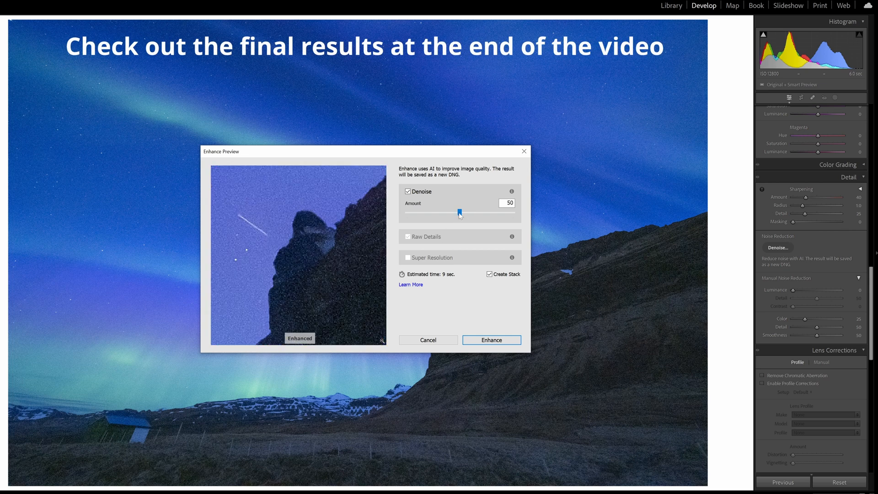
Step: Experiment with the denoise amount from 38 up to 100 and settle it at 70
left_click_drag(459, 213, 447, 212)
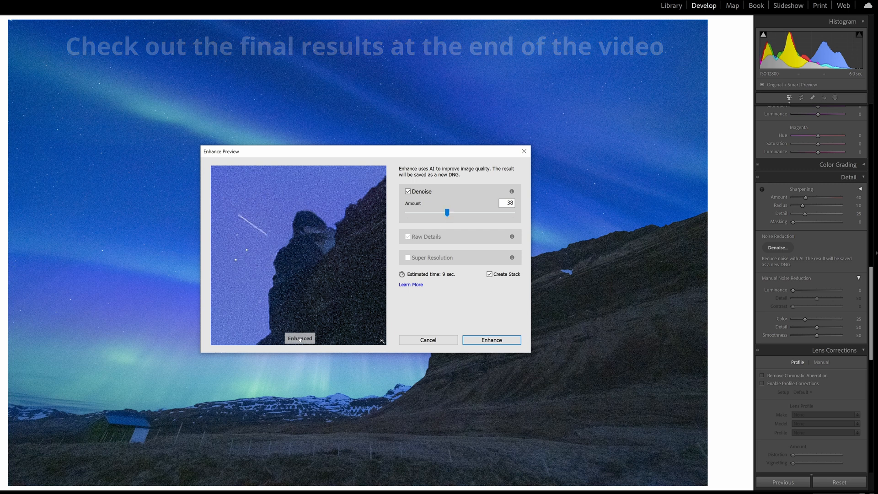
mouse_move(495, 245)
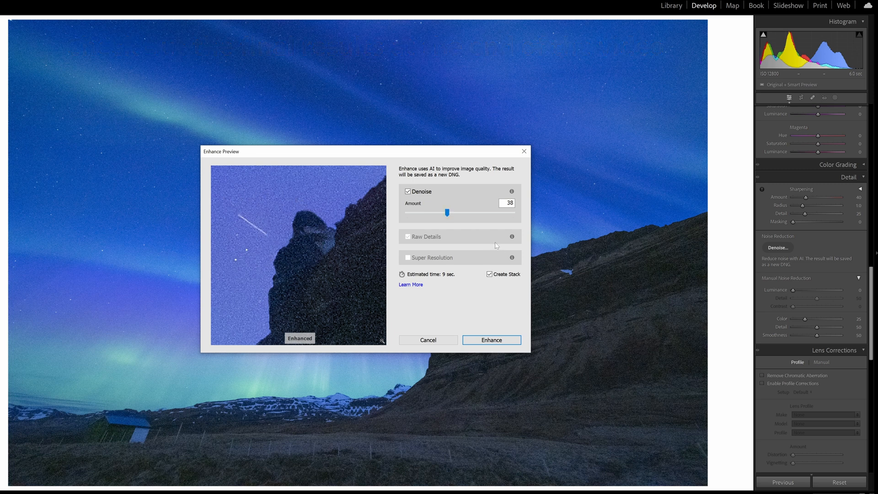
left_click_drag(447, 212, 470, 215)
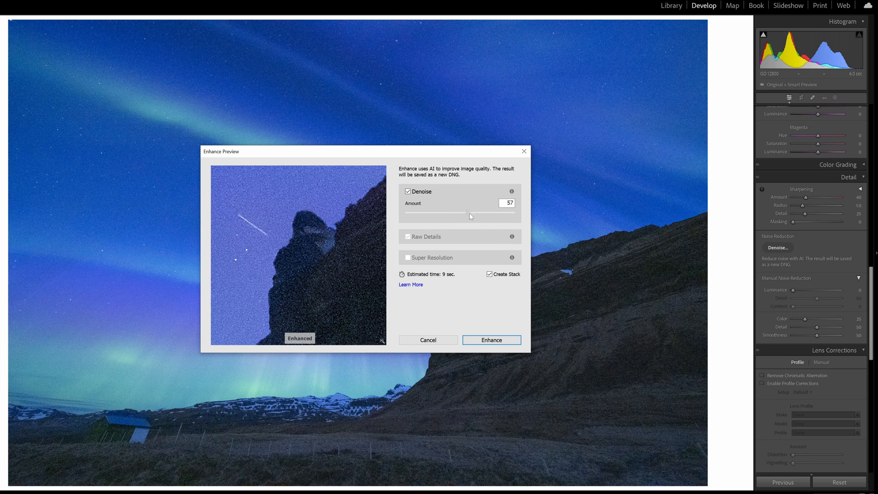
left_click_drag(435, 214, 477, 215)
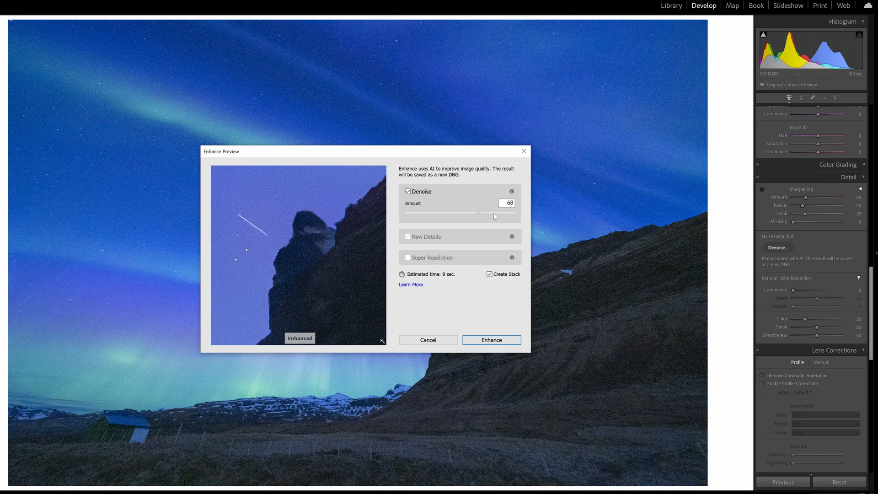
left_click_drag(476, 214, 514, 215)
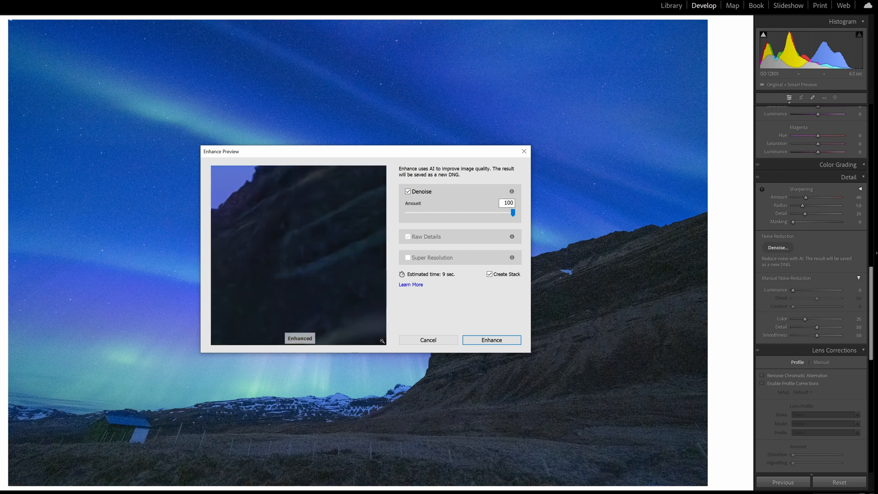
left_click_drag(511, 213, 484, 213)
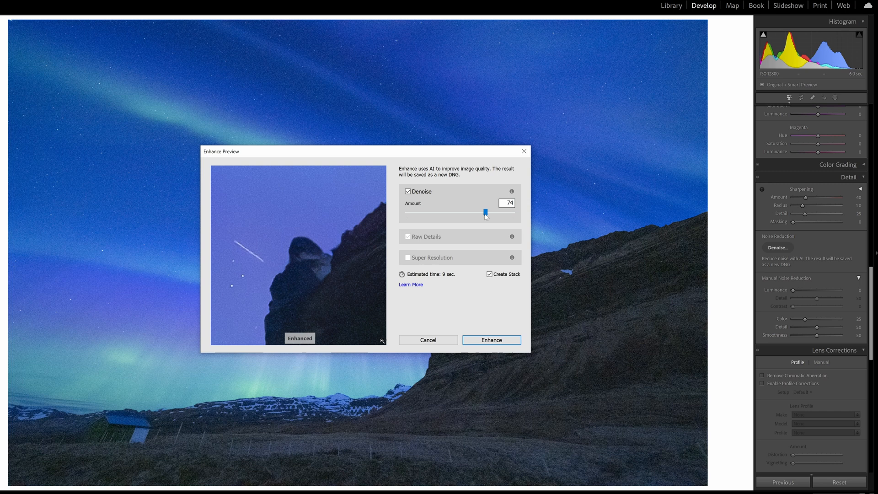
left_click_drag(484, 213, 483, 213)
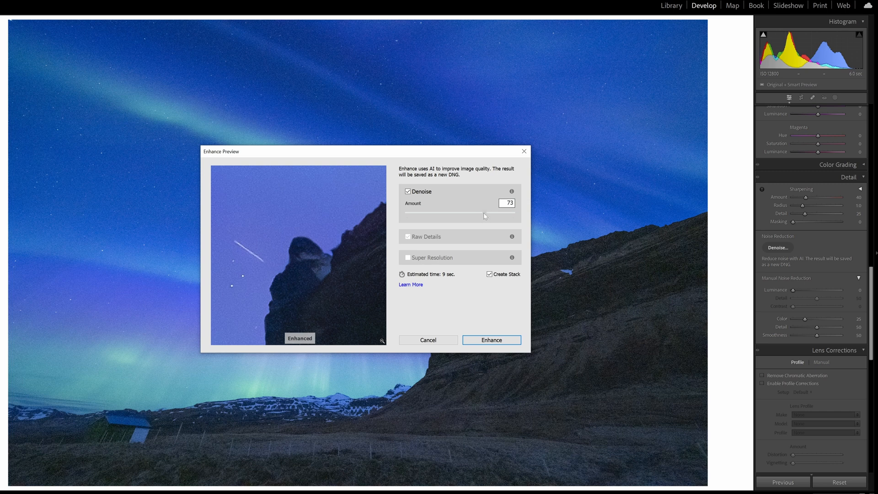
left_click_drag(484, 214, 480, 214)
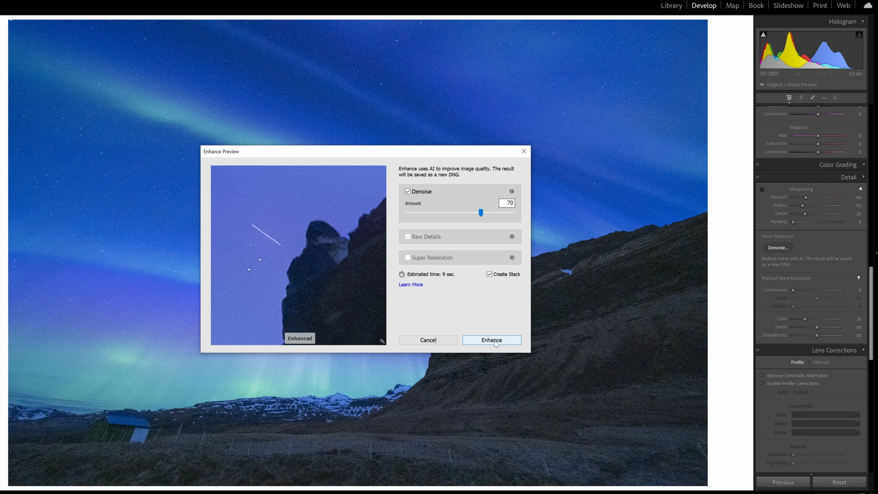
Step: Enhance the photo at 70 and compare the grainy original cliff with the smooth denoised copy
left_click(491, 340)
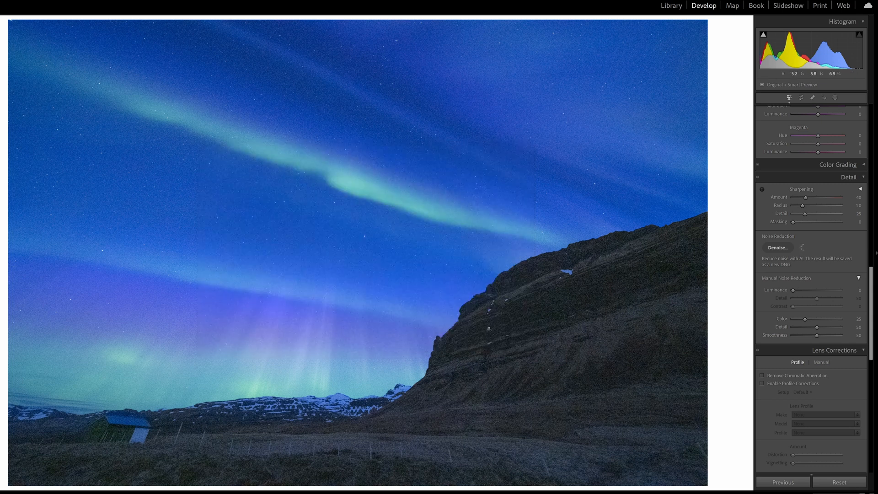
mouse_move(414, 318)
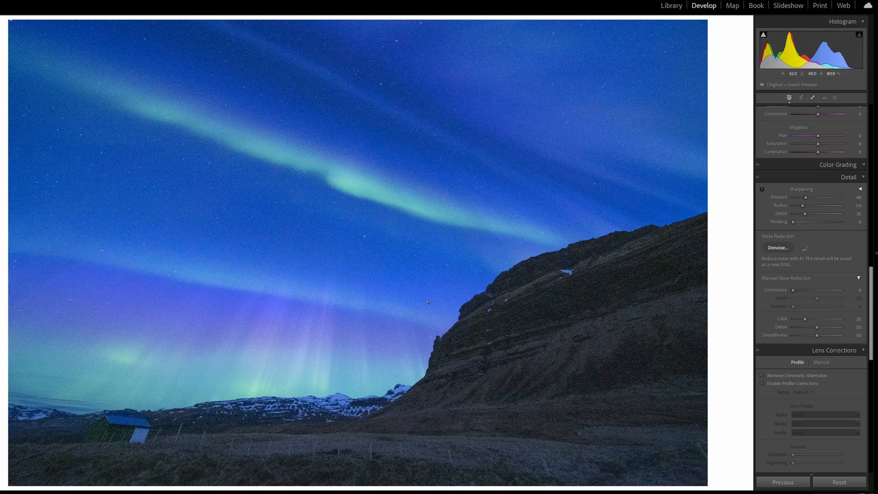
left_click(777, 248)
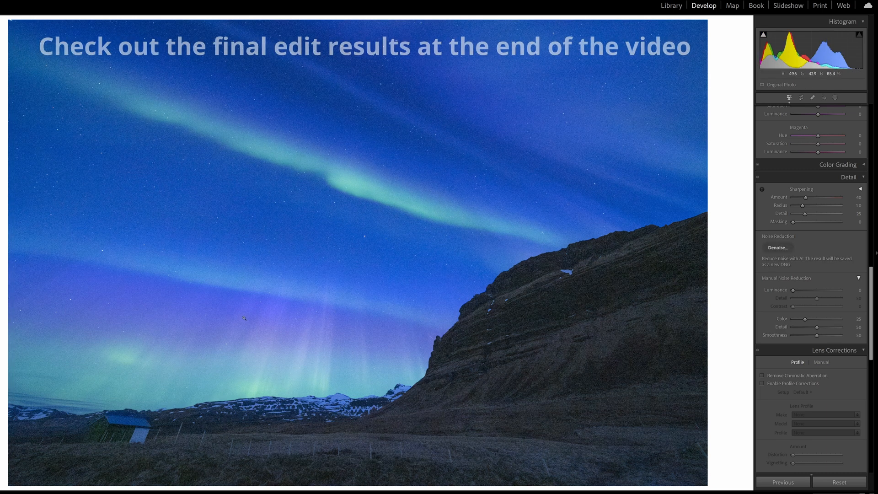
left_click(778, 247)
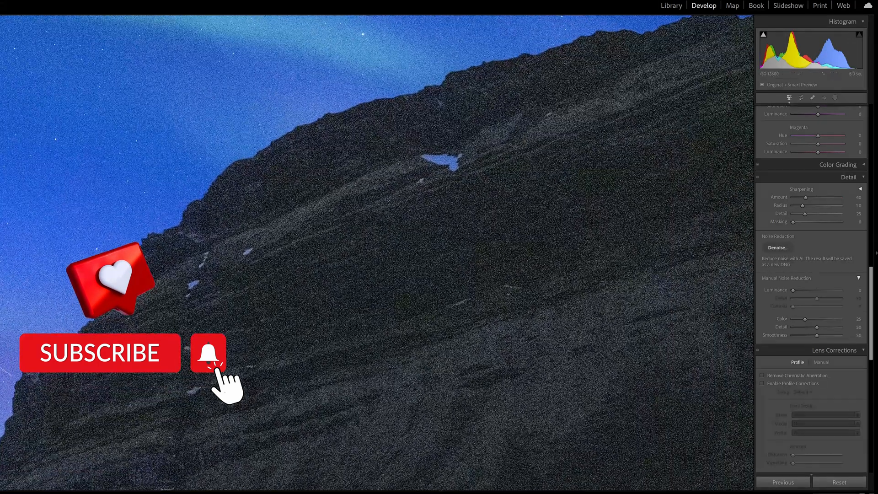
left_click(777, 247)
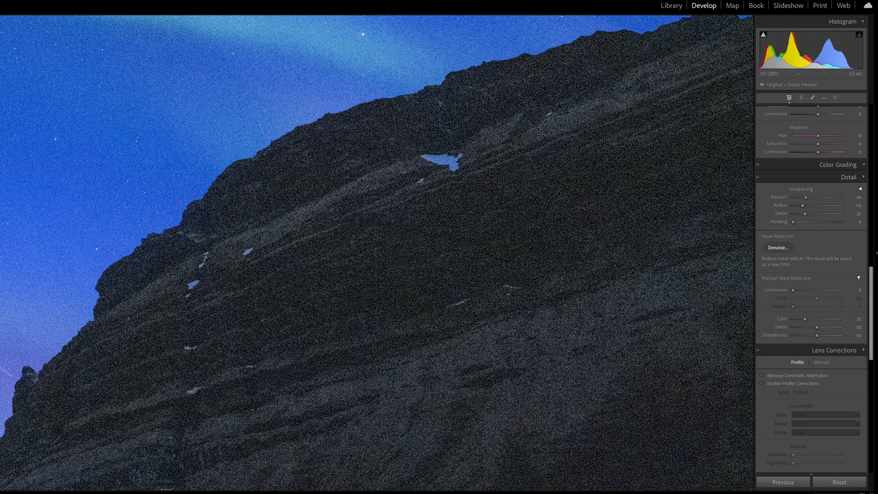
left_click(777, 247)
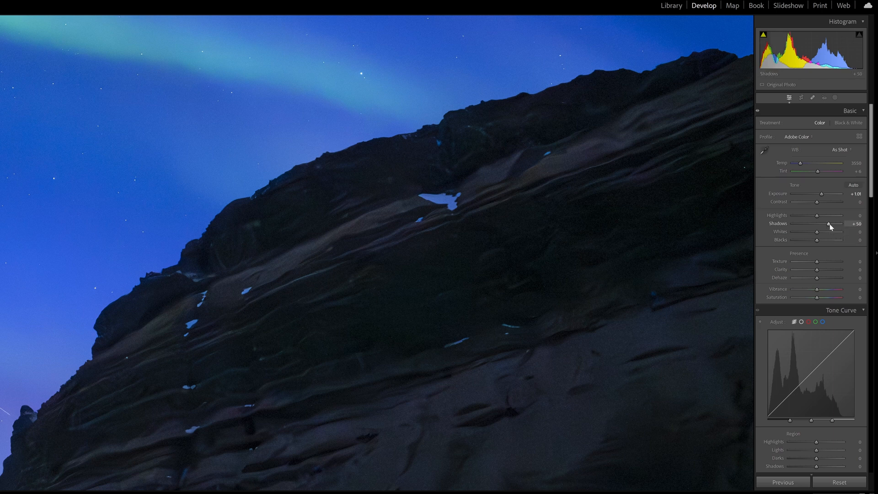
Step: Lift shadows to +75 and set sharpening amount 92, radius 1.3, masking 70
left_click_drag(827, 224, 834, 224)
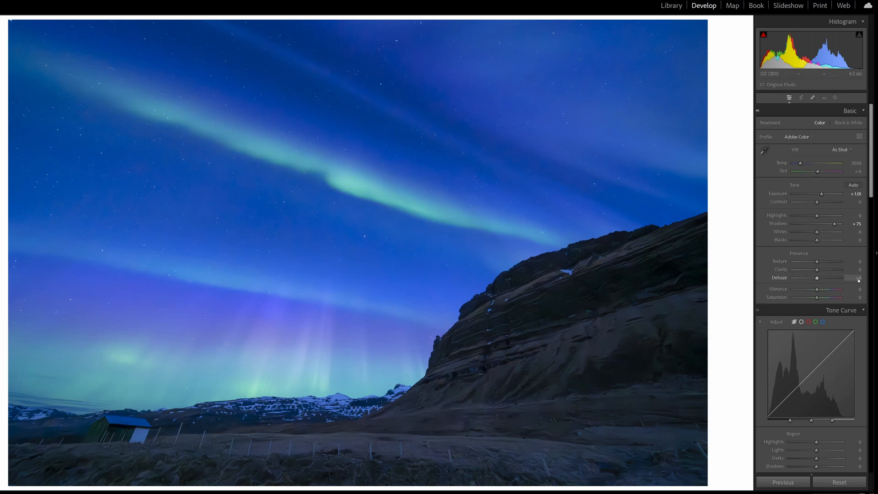
scroll("down", 3)
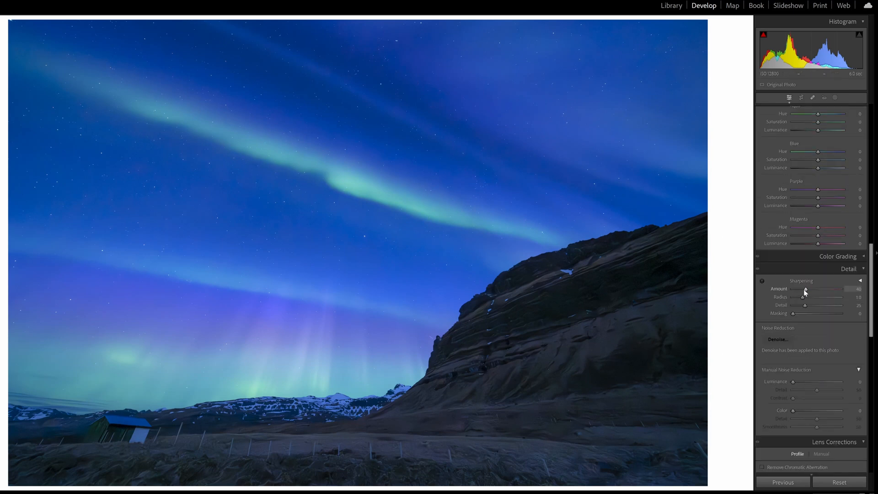
left_click_drag(805, 289, 820, 289)
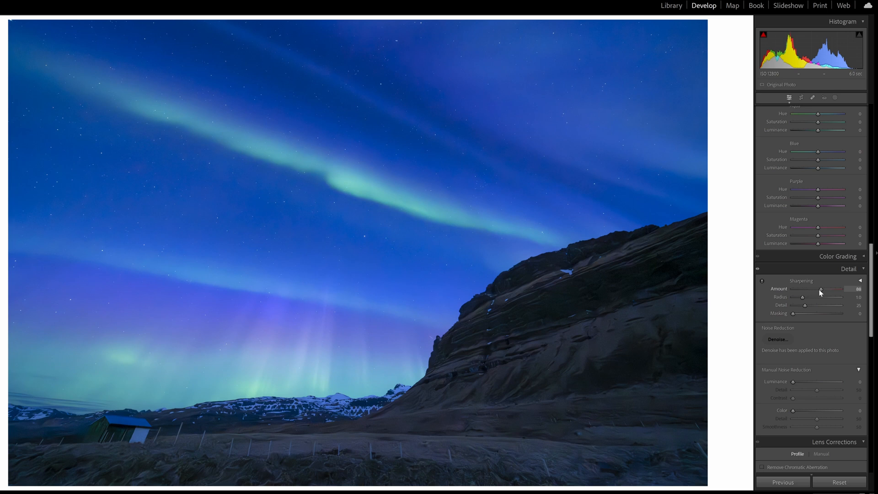
left_click_drag(819, 290, 822, 290)
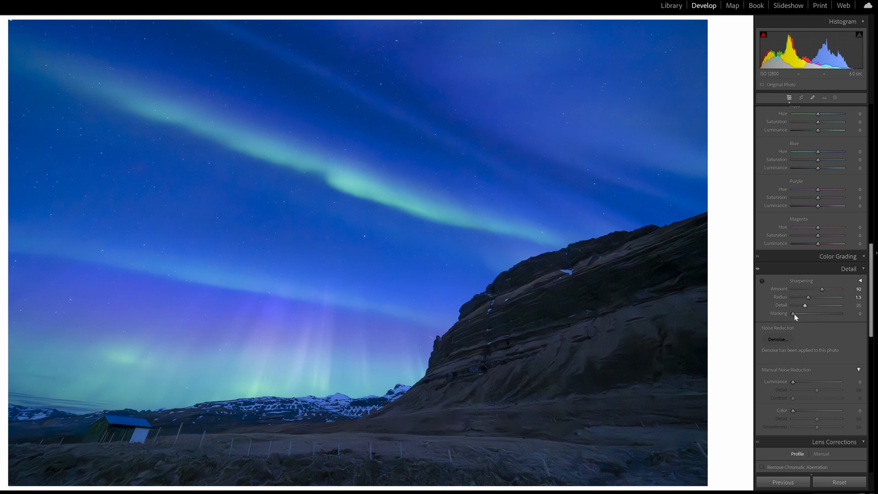
left_click_drag(794, 321, 825, 321)
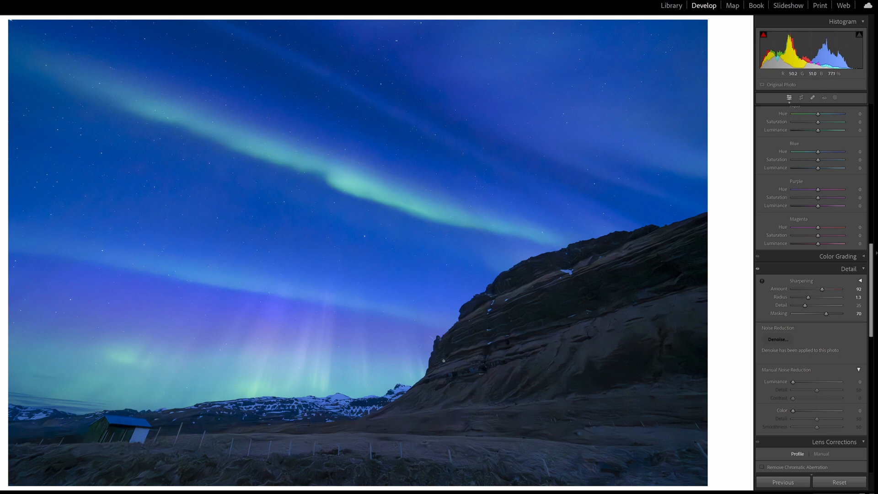
mouse_move(396, 236)
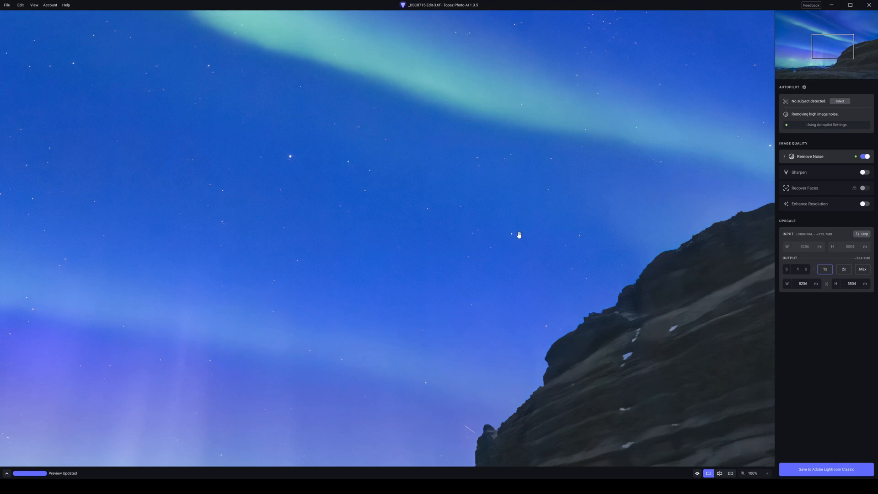
mouse_move(793, 175)
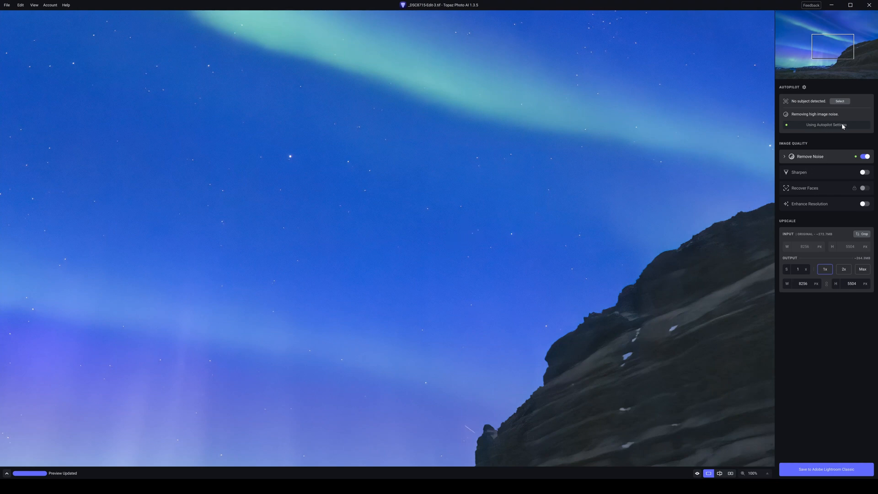
mouse_move(822, 174)
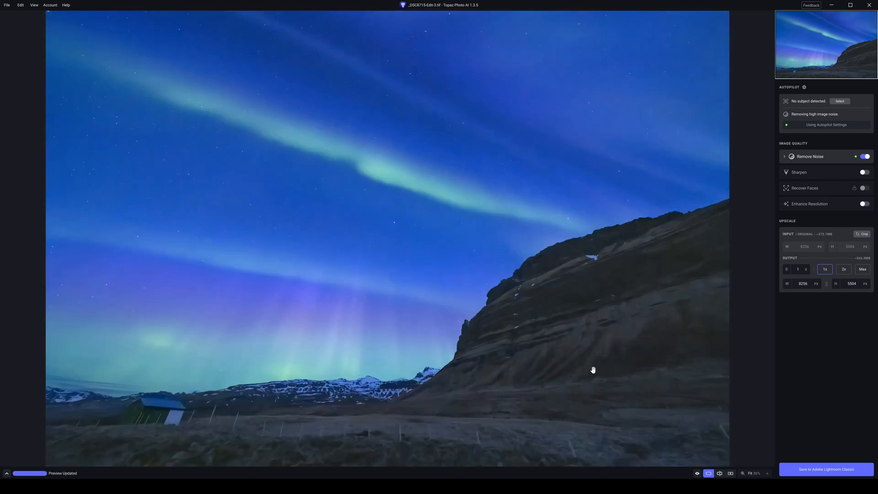
mouse_move(651, 306)
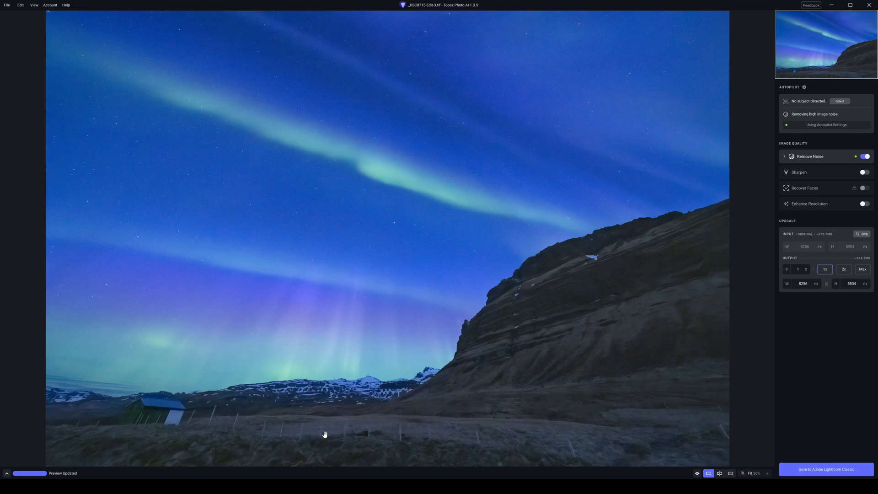
mouse_move(651, 316)
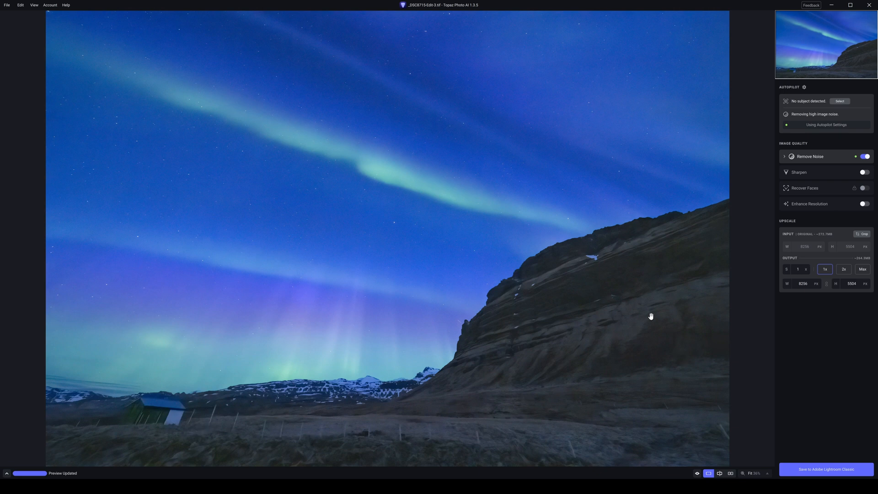
mouse_move(819, 177)
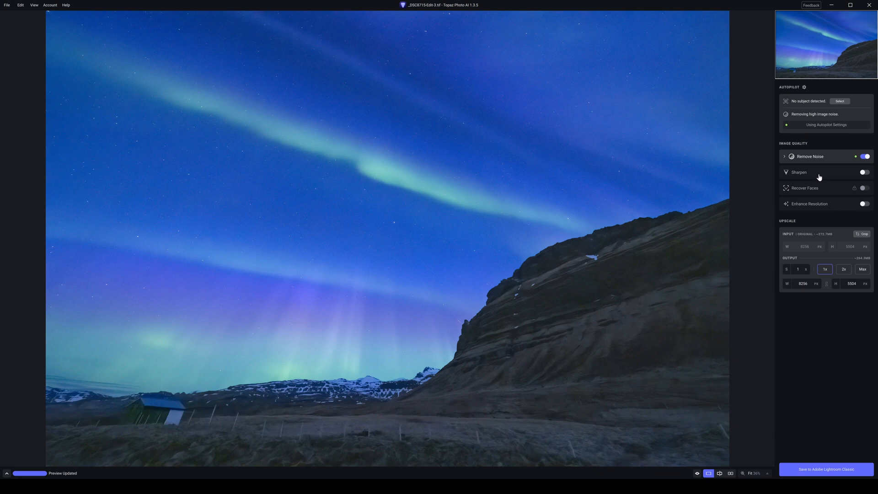
Step: Inspect Topaz Photo AI's autopilot noise removal on the aurora photo at 100%
left_click(784, 156)
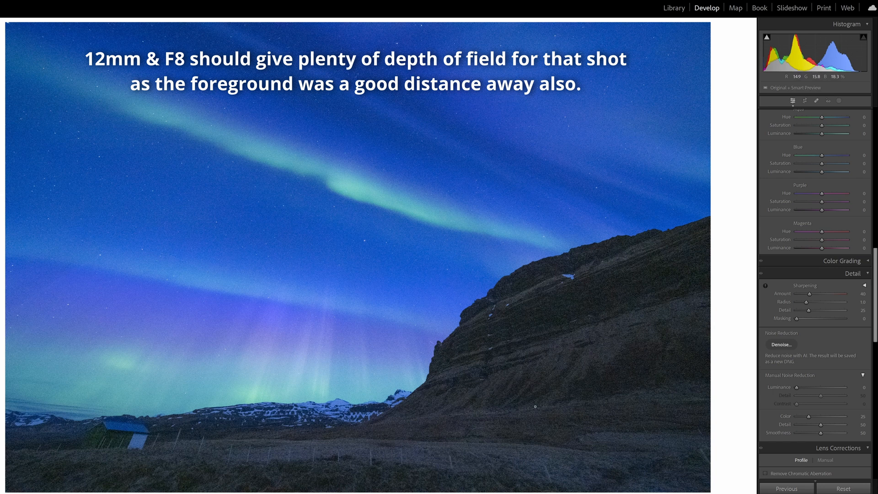
Step: Return to the Develop view showing the original photo's noise reduction settings
left_click(780, 345)
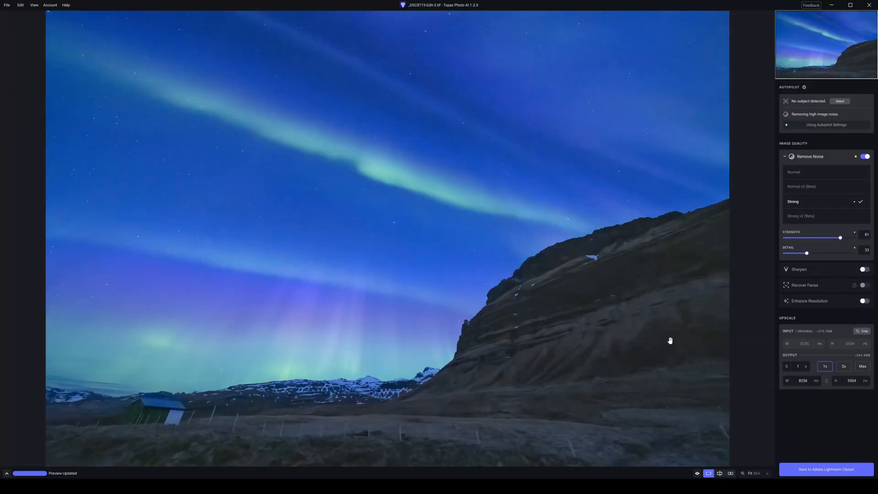
mouse_move(840, 238)
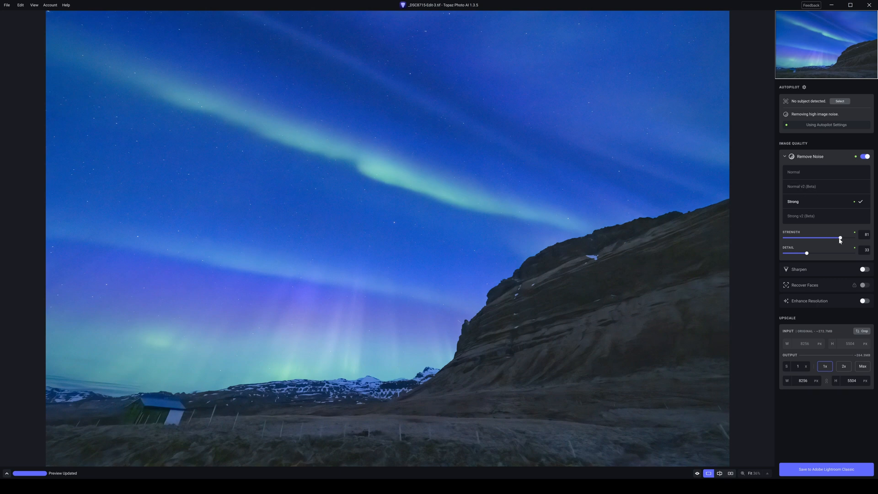
Step: Lower the Strong model's noise removal strength stepwise from 81 down to 19
left_click_drag(839, 238, 831, 238)
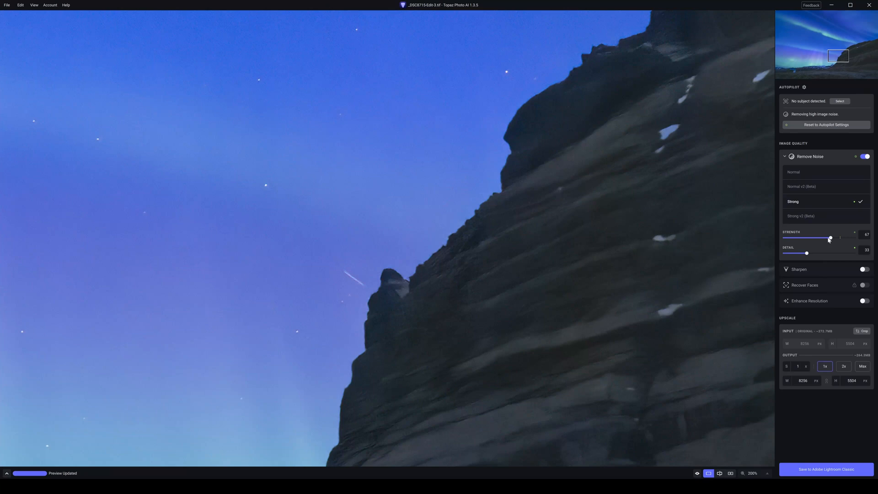
left_click_drag(831, 238, 823, 237)
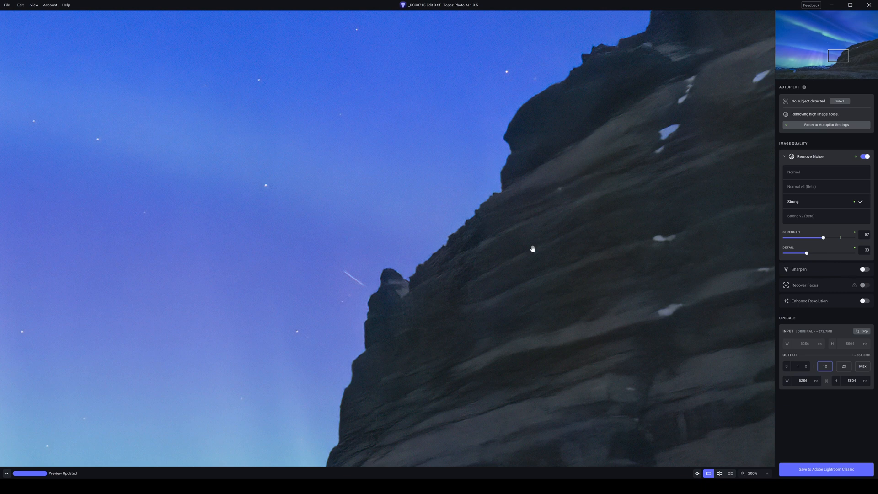
mouse_move(823, 241)
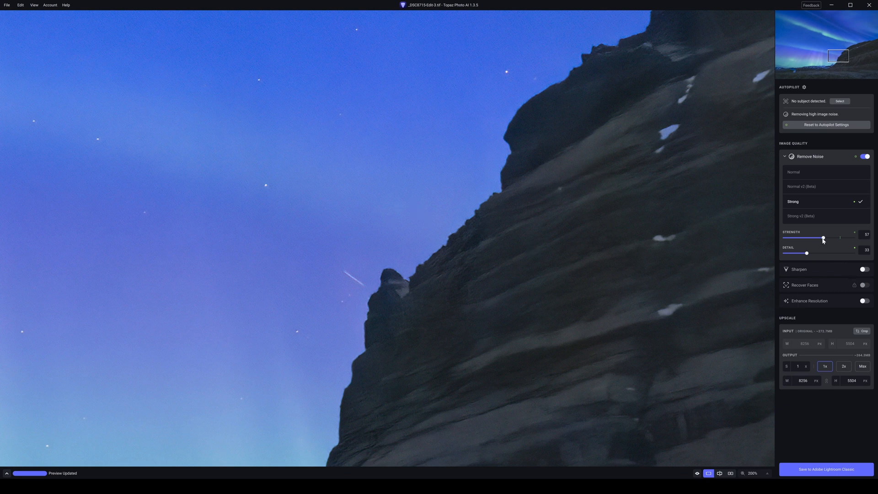
left_click_drag(823, 238, 809, 238)
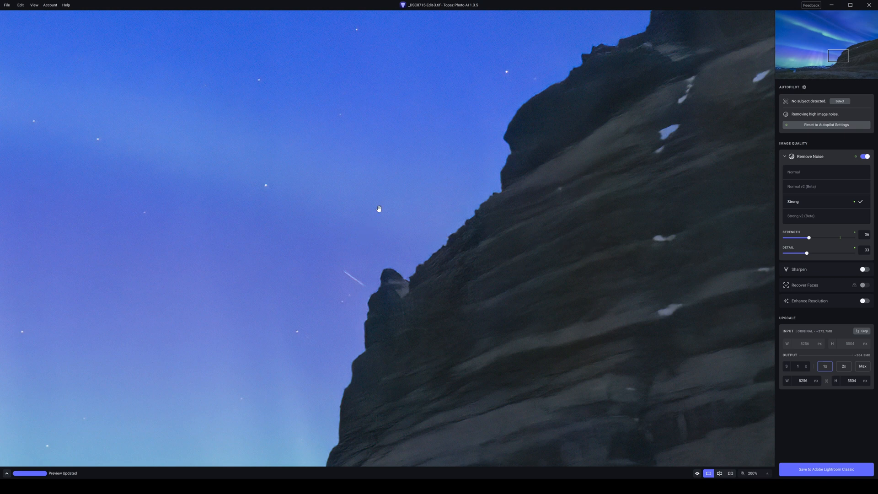
mouse_move(571, 262)
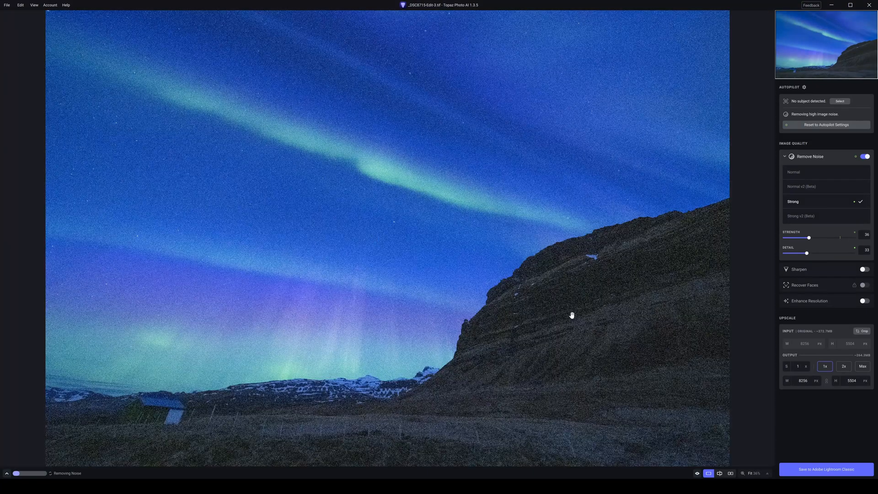
mouse_move(597, 340)
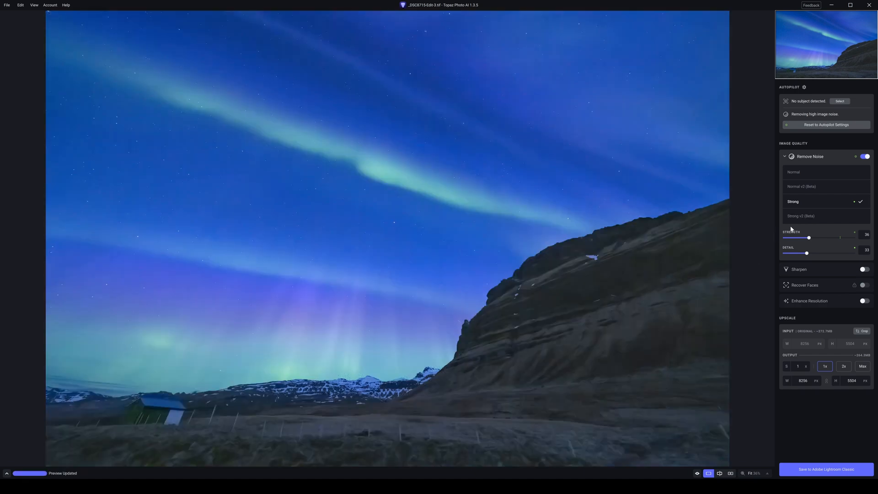
left_click_drag(809, 237, 802, 238)
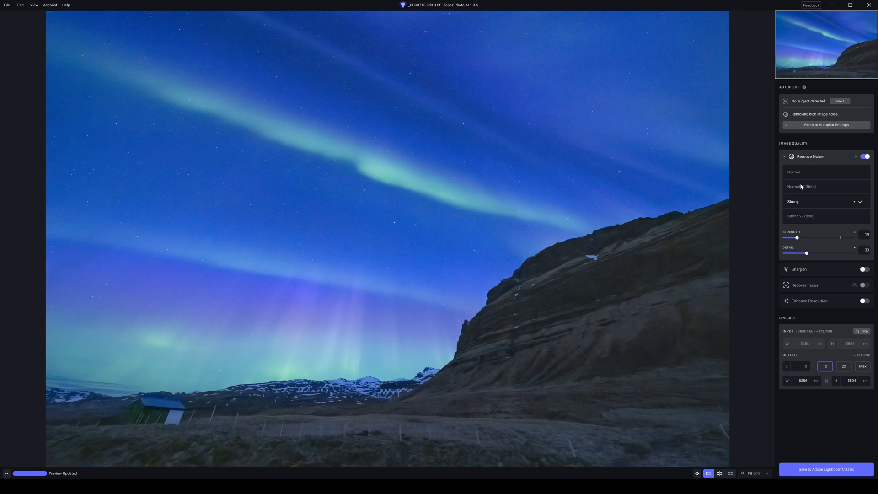
mouse_move(782, 225)
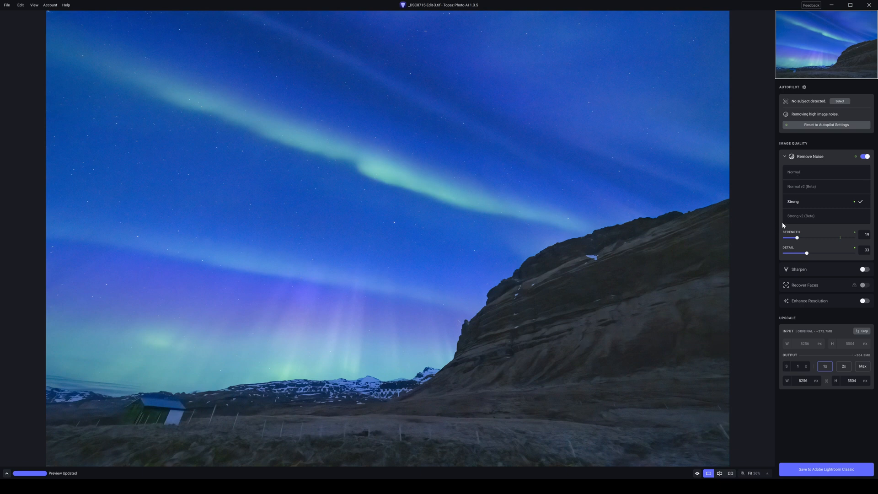
Step: Trial Strong v2, return to Strong and raise detail recovery to 92
left_click(800, 215)
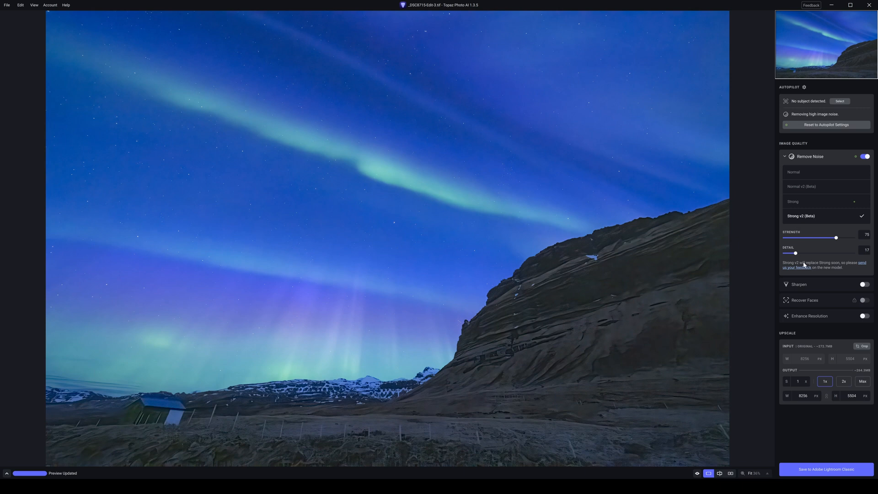
left_click(793, 202)
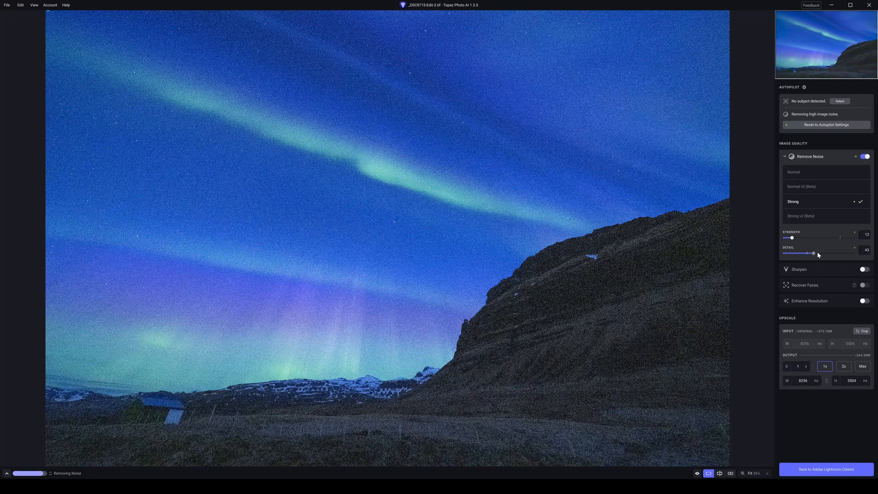
left_click_drag(814, 253, 824, 253)
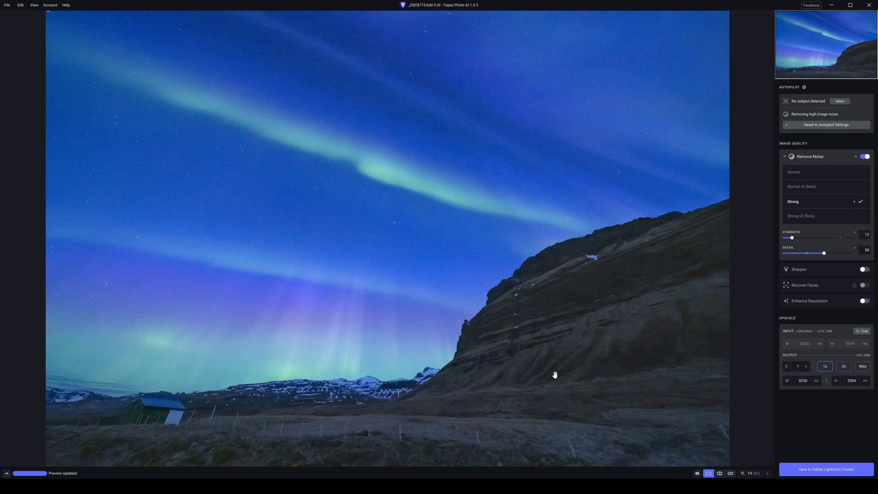
left_click_drag(824, 253, 848, 253)
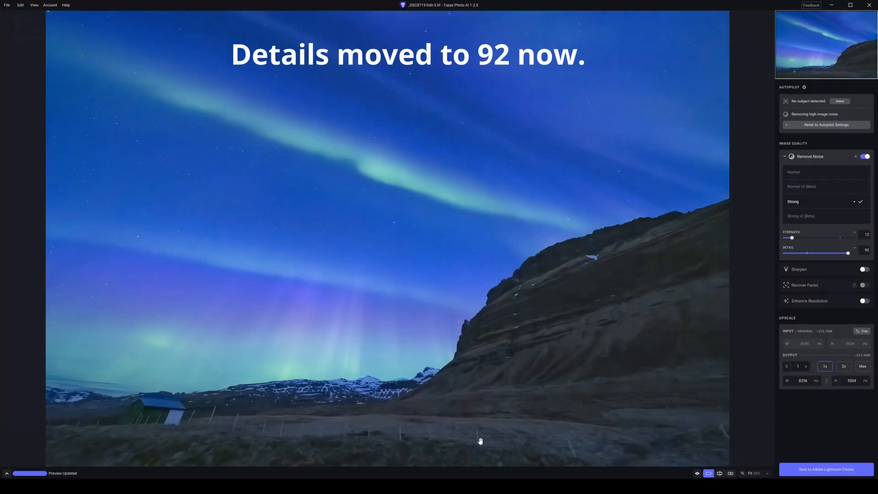
mouse_move(648, 384)
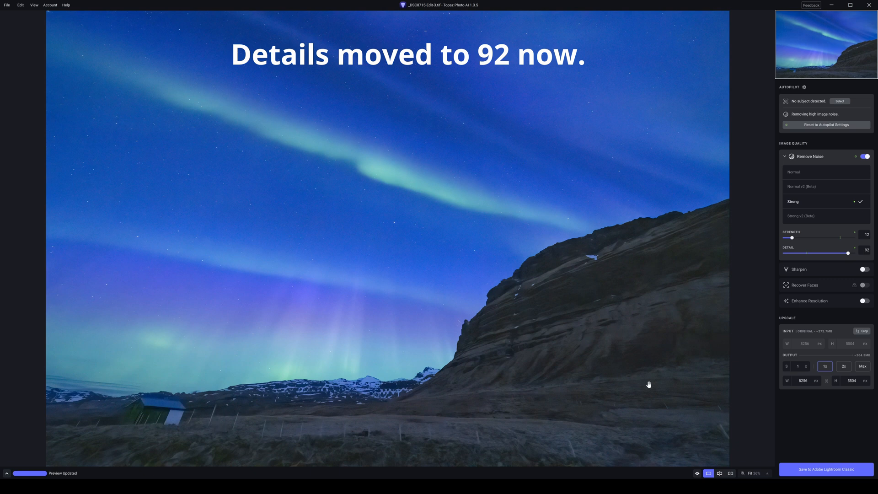
Step: Switch to the Normal model with strength 96 and detail 17
left_click(793, 172)
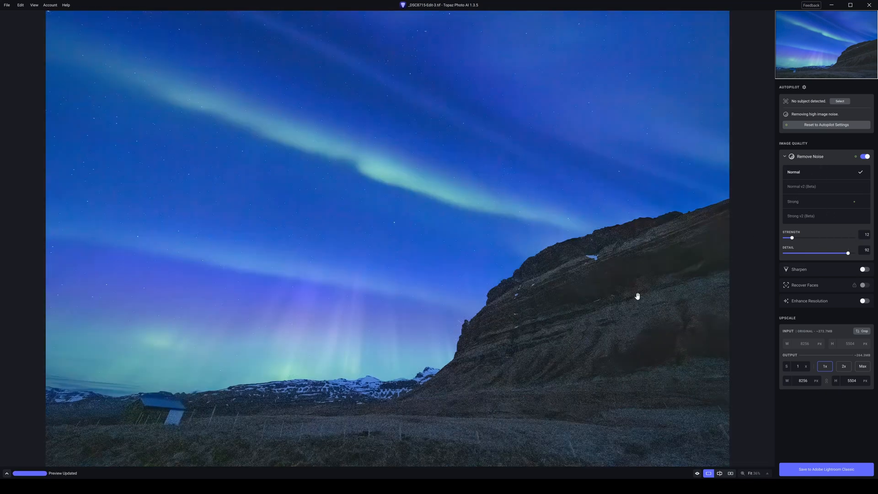
mouse_move(535, 297)
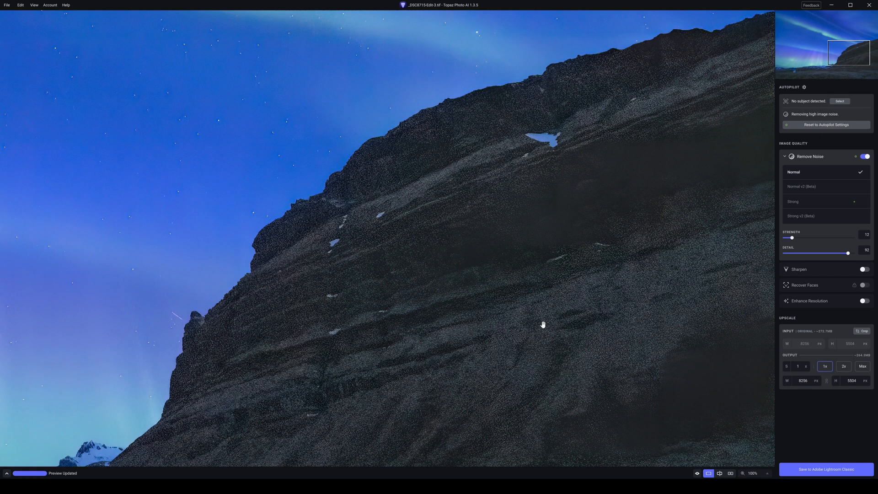
mouse_move(812, 242)
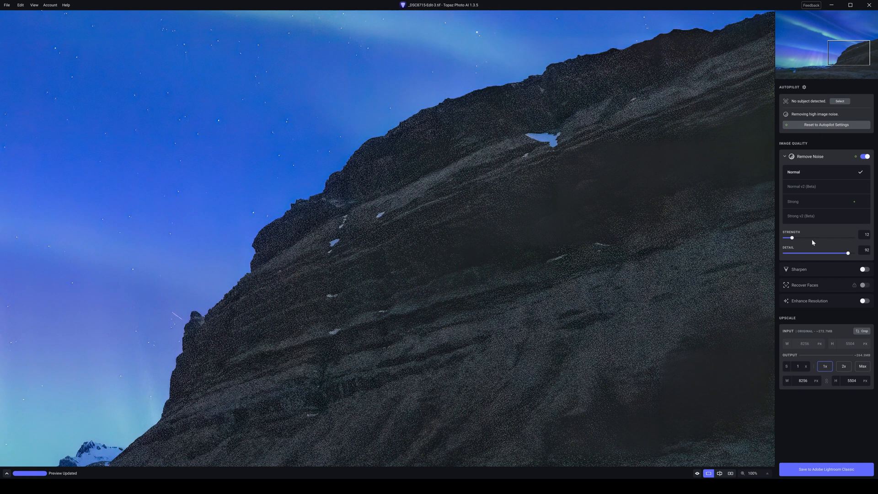
left_click_drag(792, 237, 847, 237)
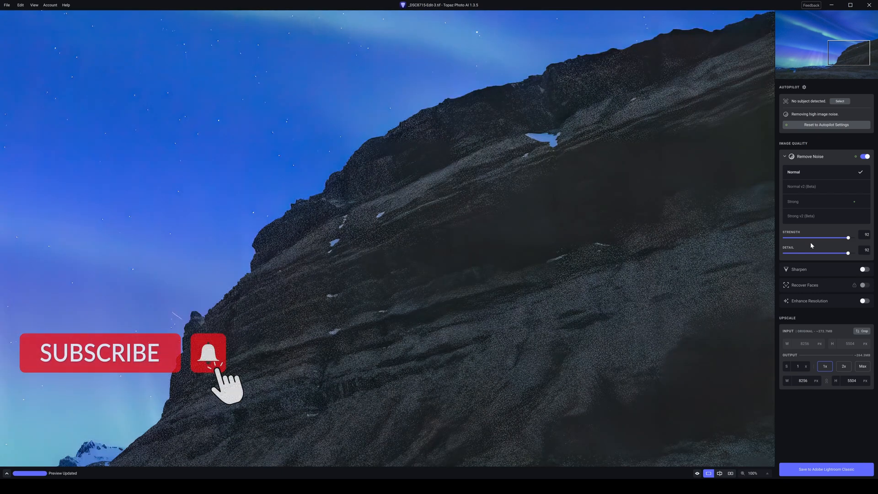
left_click_drag(847, 253, 793, 253)
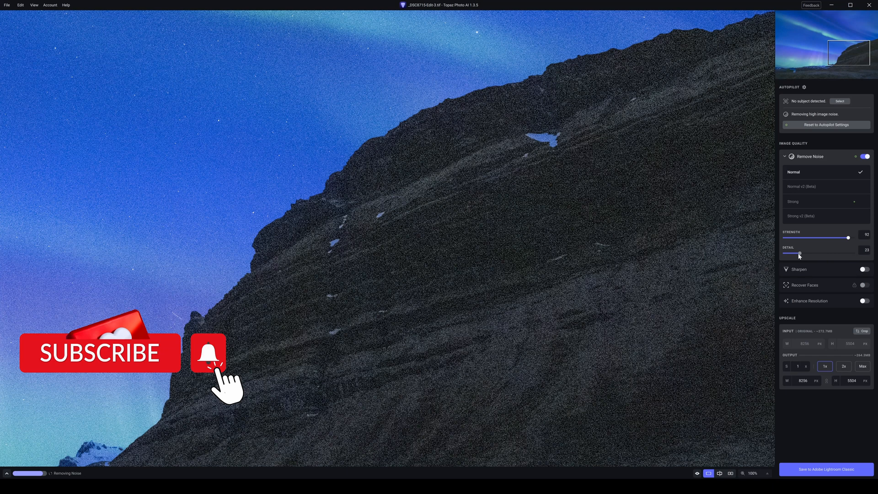
left_click_drag(801, 253, 796, 253)
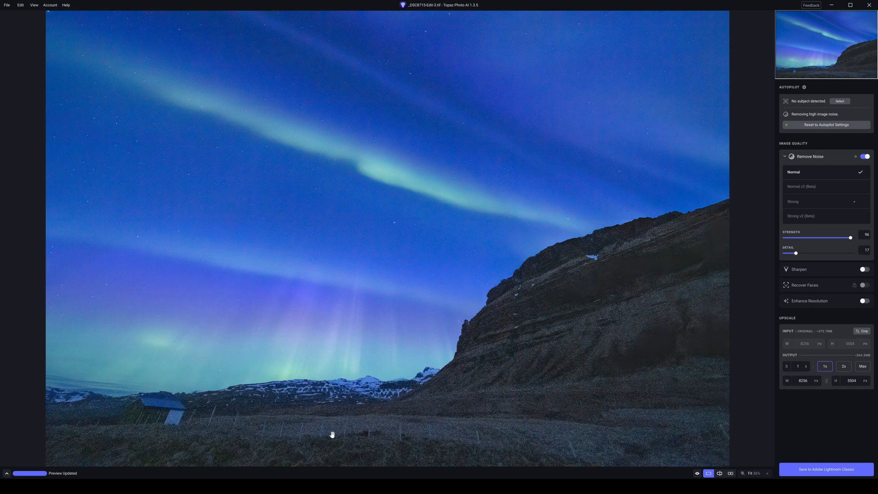
mouse_move(692, 328)
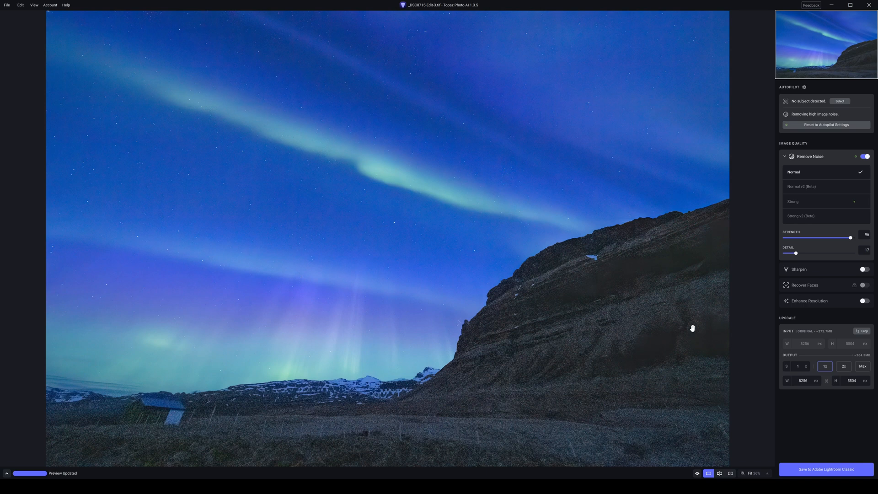
Step: Return to the Strong model with strength 37 and detail 64
left_click(793, 202)
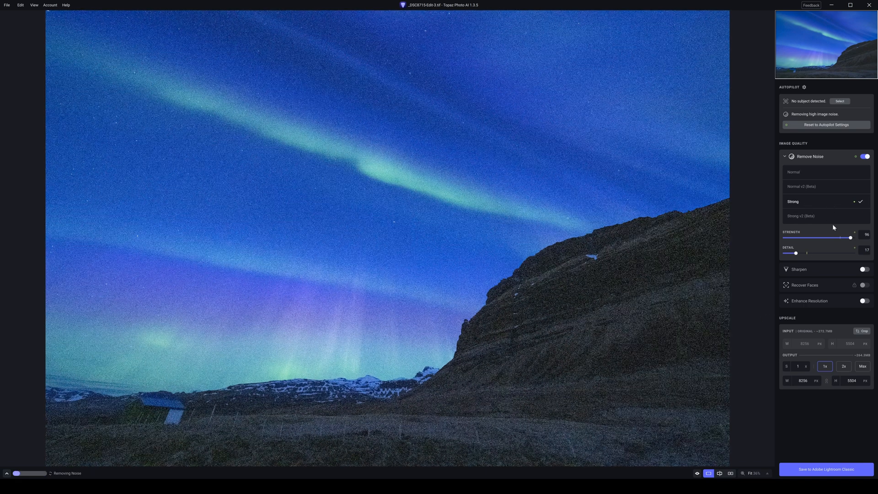
left_click_drag(850, 237, 846, 237)
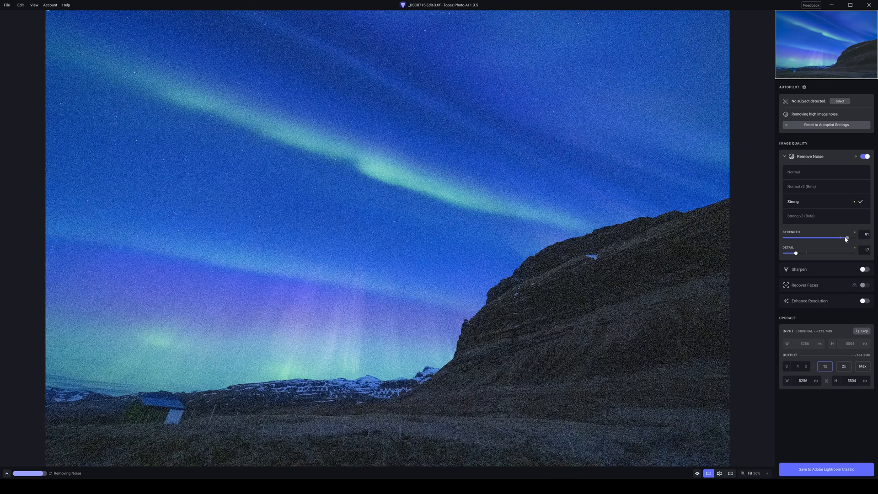
left_click_drag(845, 237, 809, 238)
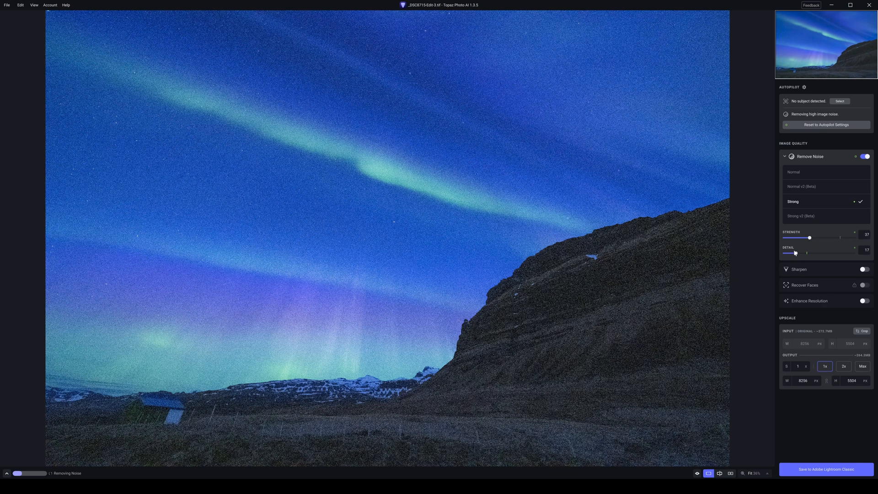
left_click_drag(789, 253, 828, 252)
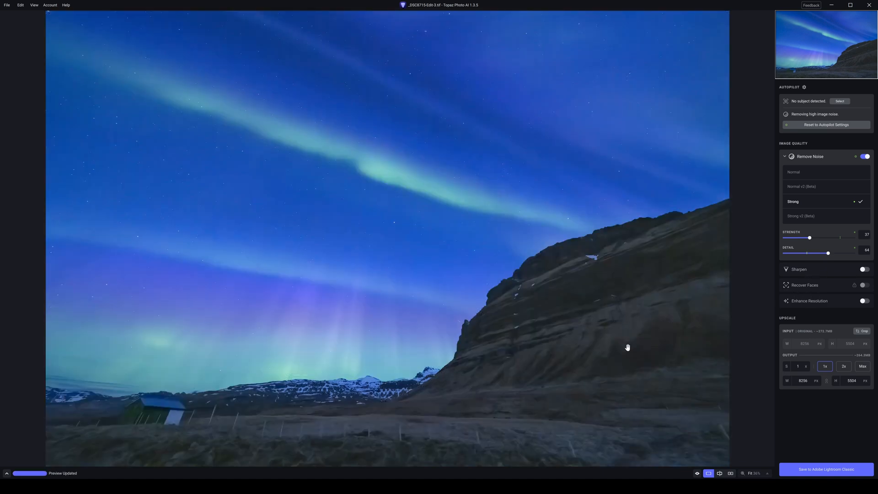
mouse_move(599, 325)
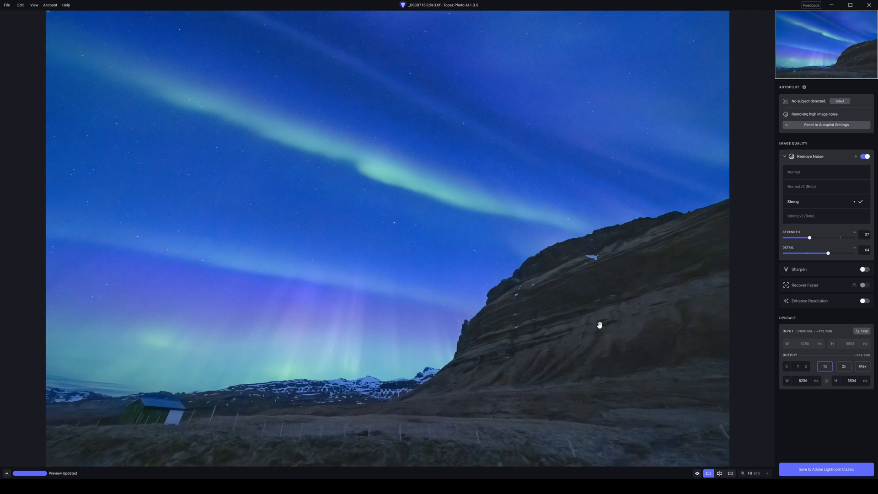
mouse_move(152, 415)
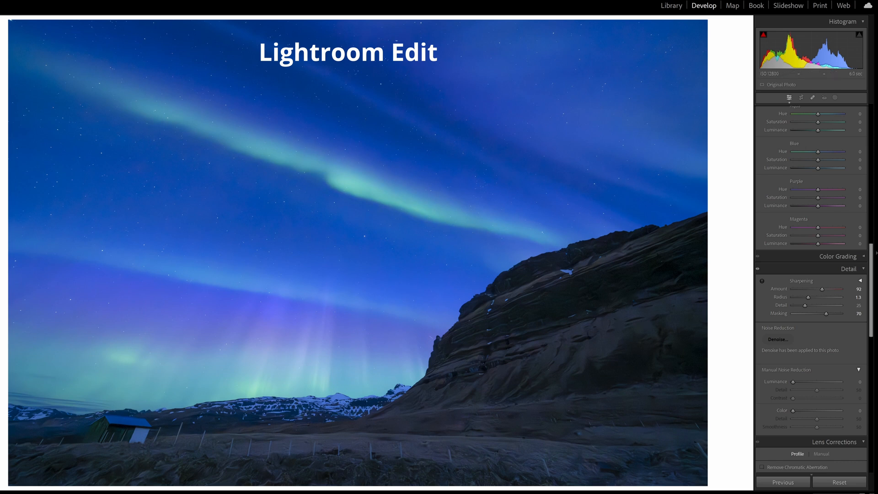
mouse_move(621, 302)
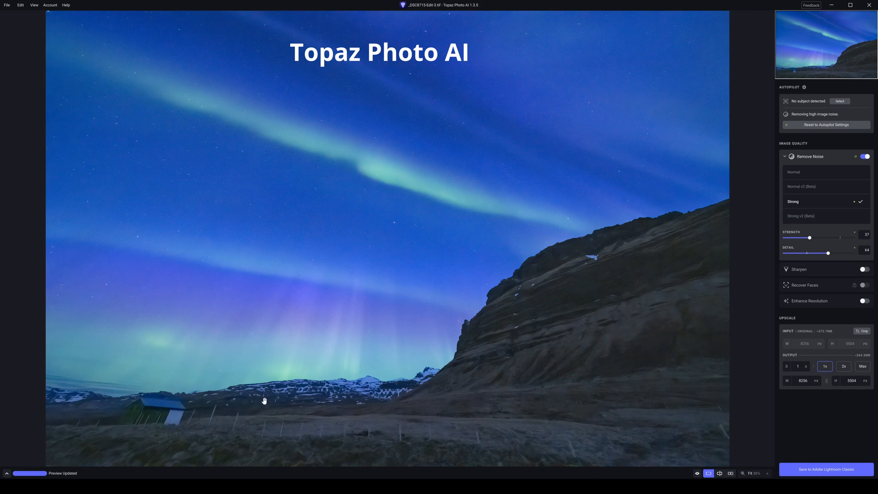
Step: Zoom into the mountain and toggle Standard sharpening at strength 10 to compare
left_click(865, 268)
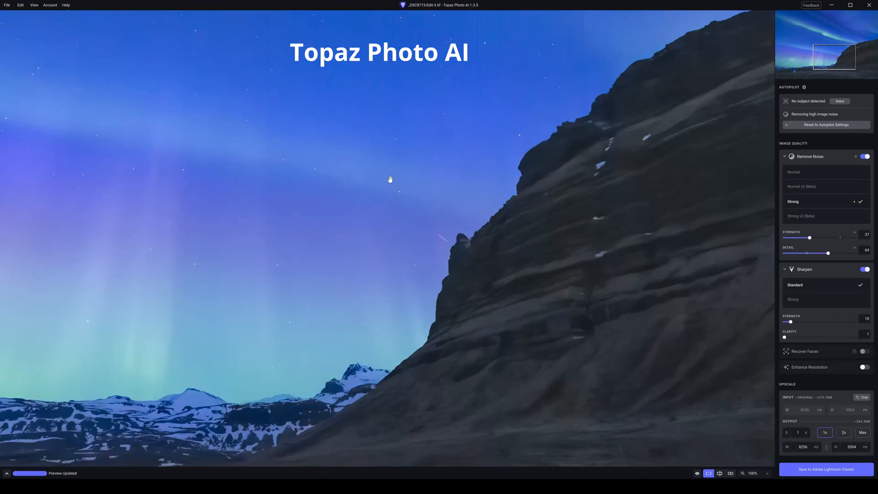
mouse_move(436, 159)
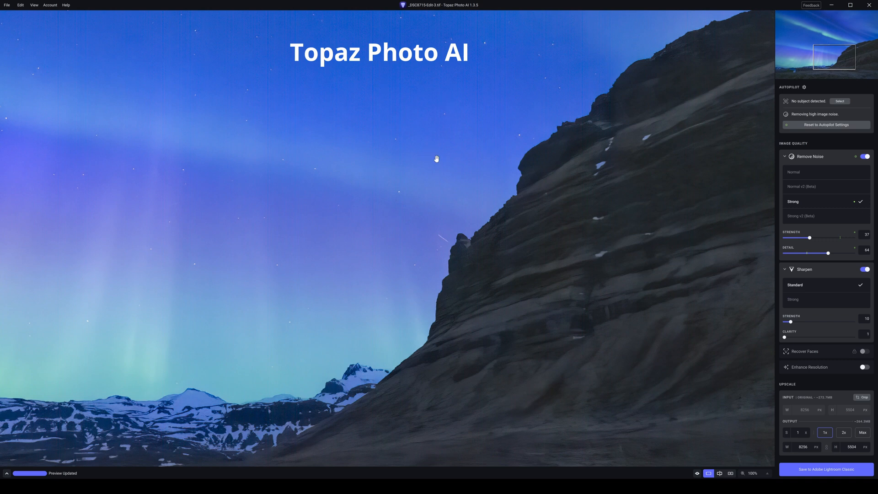
mouse_move(801, 289)
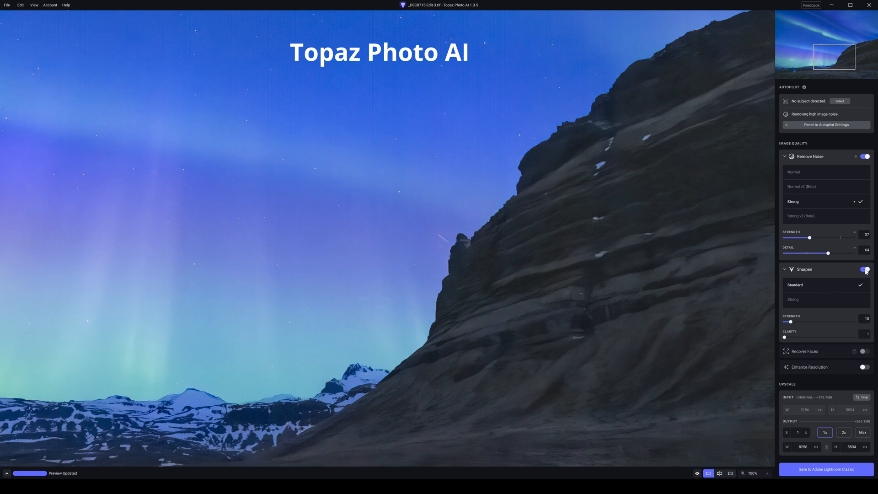
left_click(865, 269)
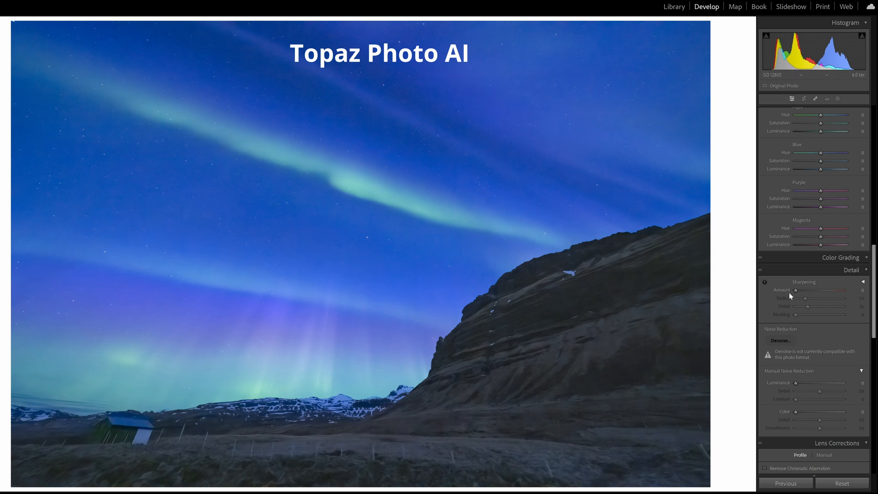
Step: Raise the Sharpening Amount on the Topaz-processed photo from 0 to about 78
left_click_drag(794, 289, 821, 289)
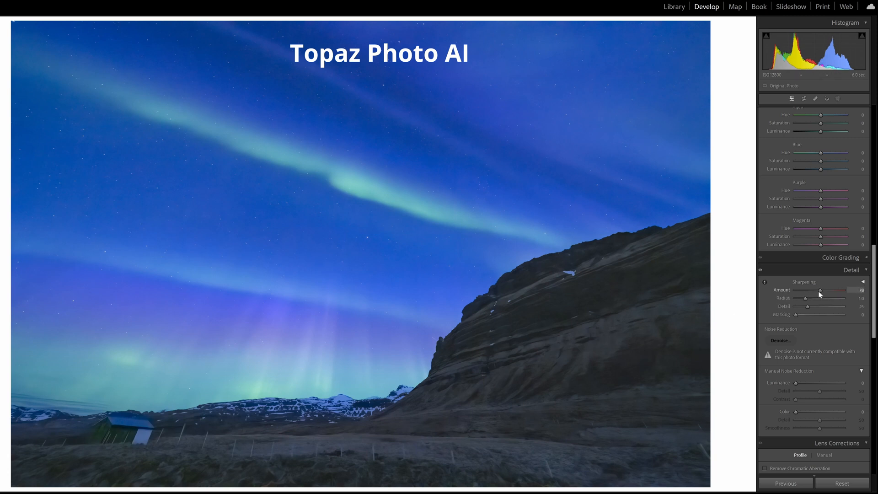
left_click_drag(834, 290, 819, 289)
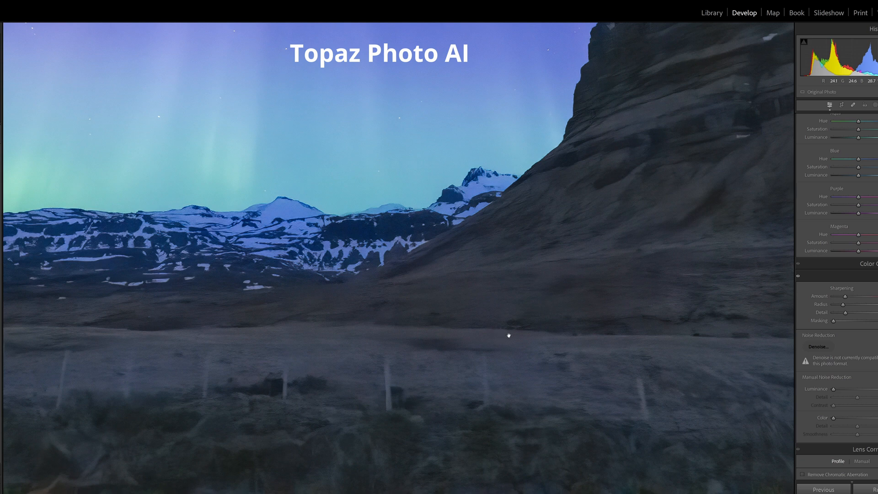
mouse_move(485, 297)
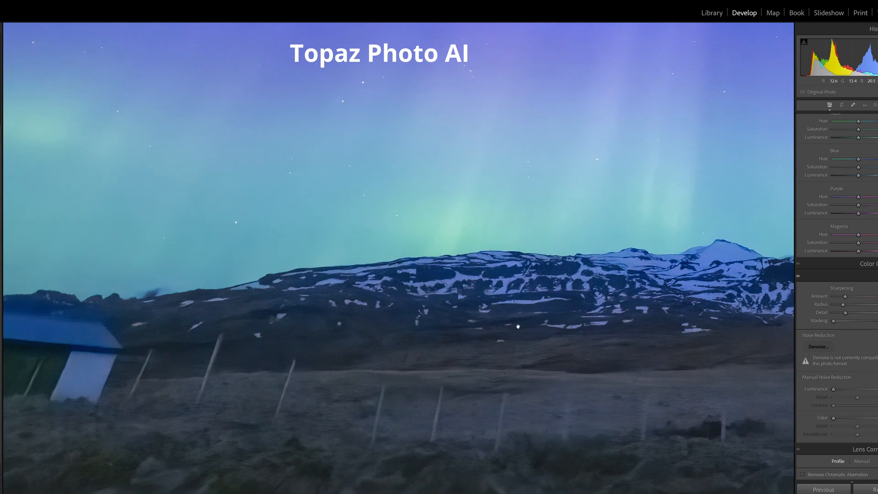
mouse_move(190, 366)
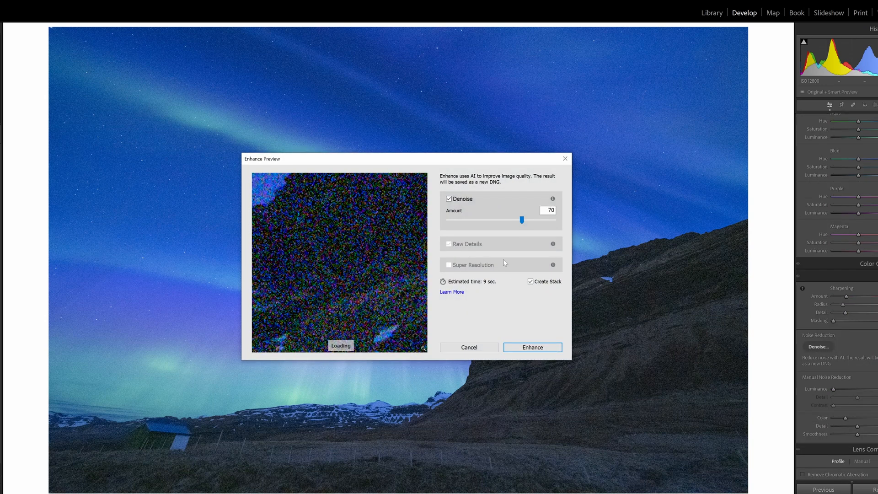
Step: Lower the Denoise amount to 56 and run Enhance to create the new DNG
left_click_drag(520, 220, 506, 219)
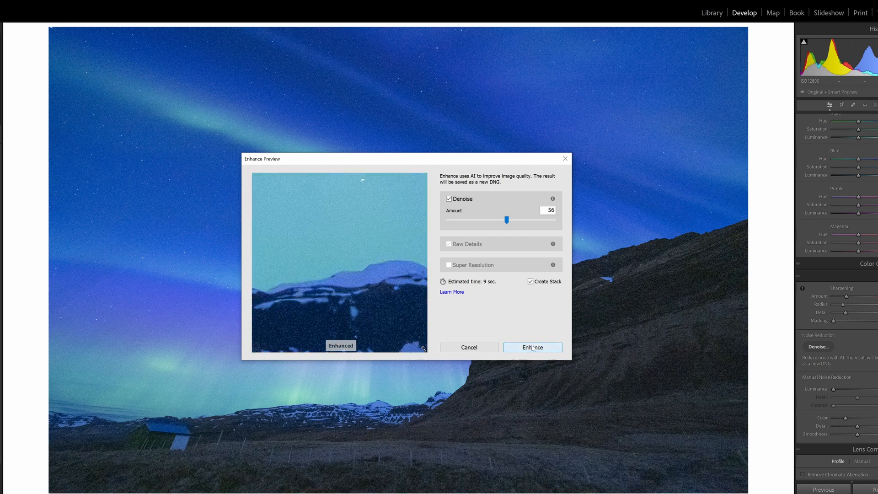
left_click(531, 347)
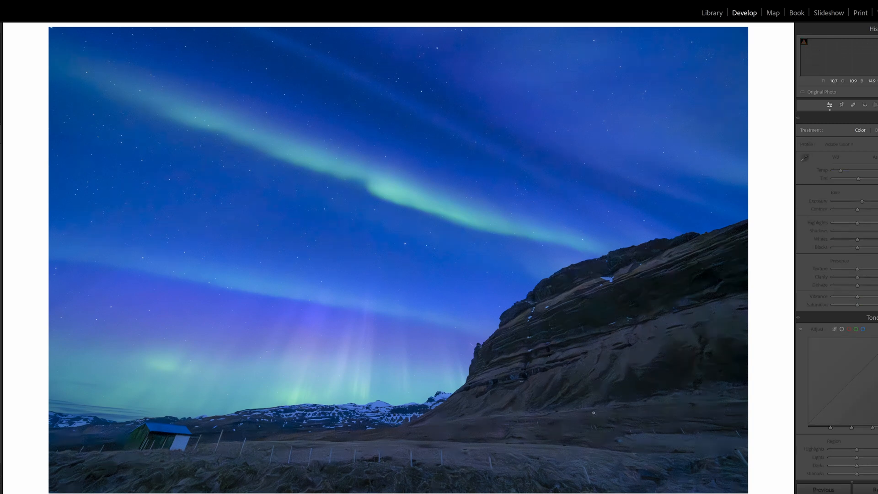
Step: Set the AI-denoised aurora photo's star rating to 0
key("0")
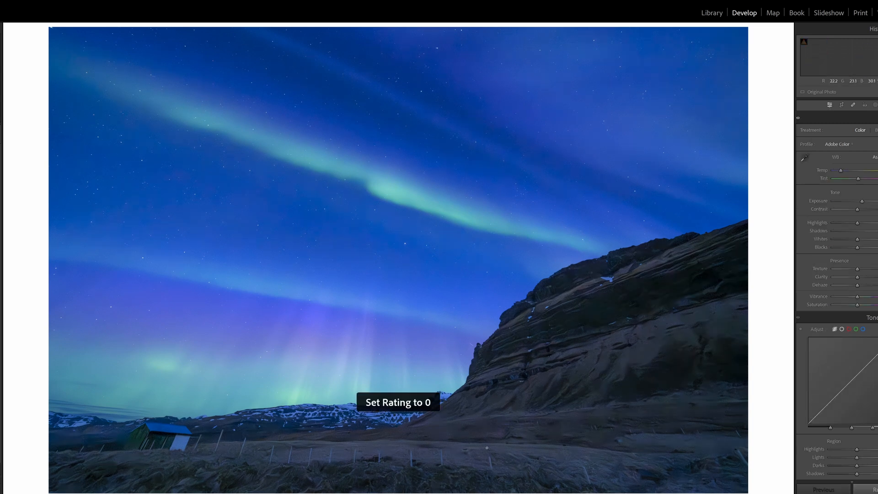